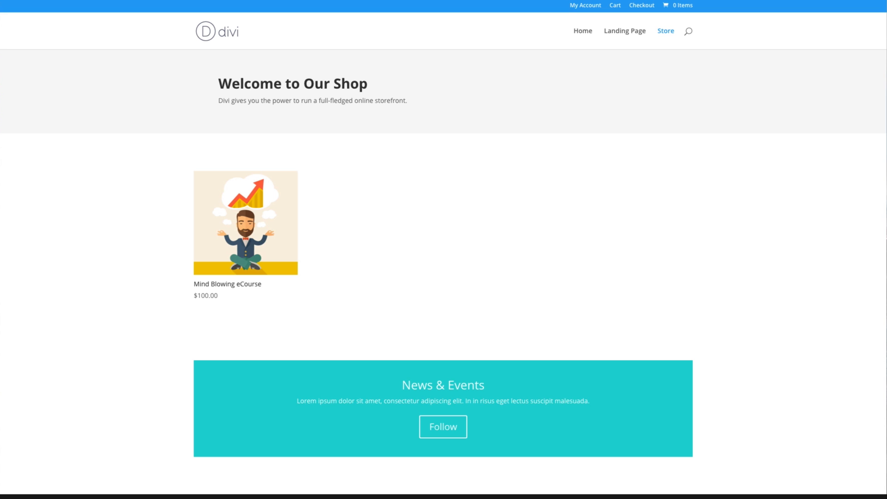
mouse_move(507, 141)
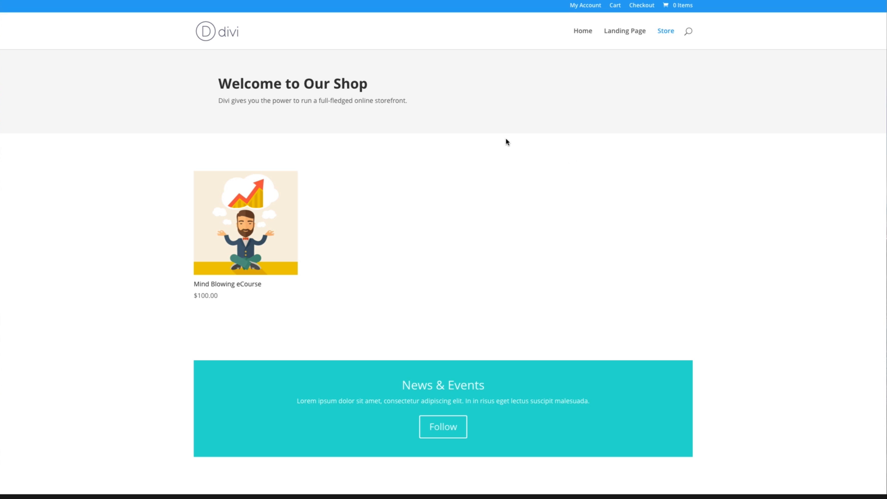
Scroll through the Email Optin settings showing MailChimp provider and newsletter list
scroll("down", 3)
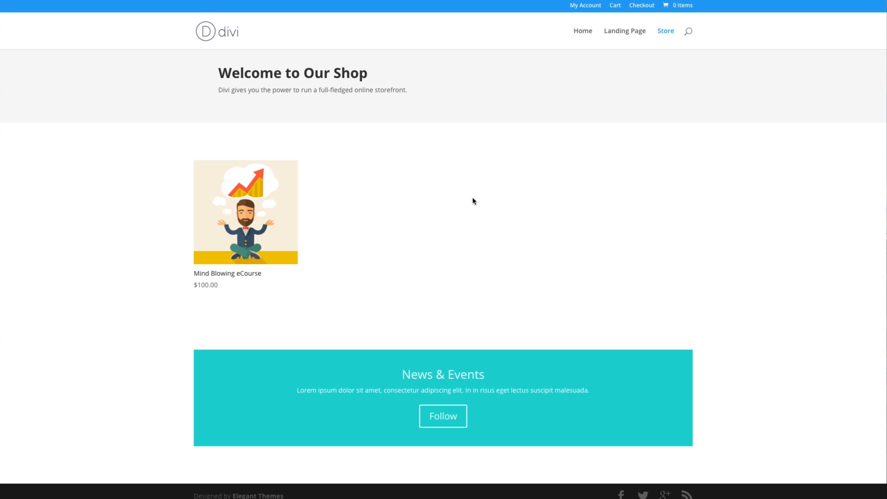
mouse_move(713, 245)
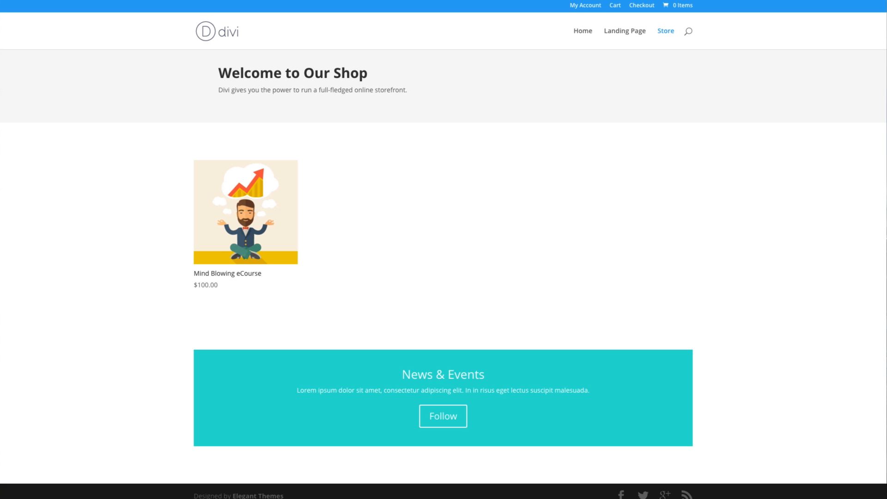
mouse_move(314, 11)
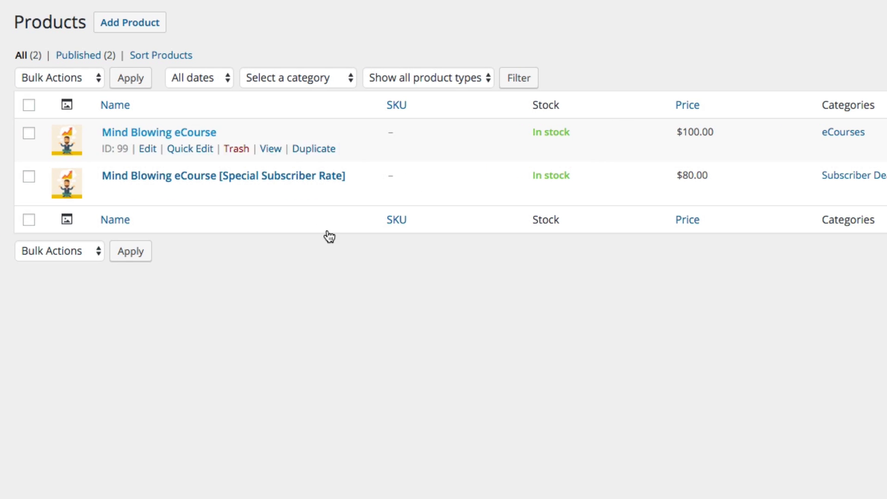
mouse_move(479, 309)
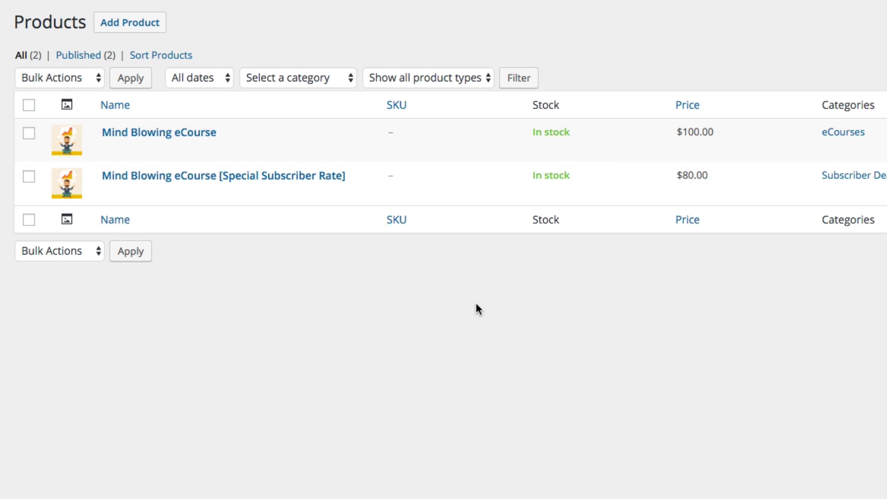
mouse_move(215, 191)
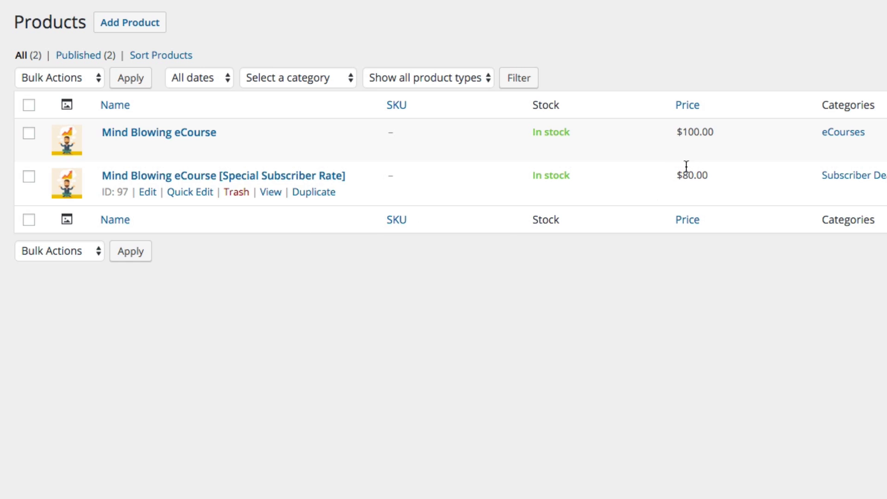
mouse_move(686, 305)
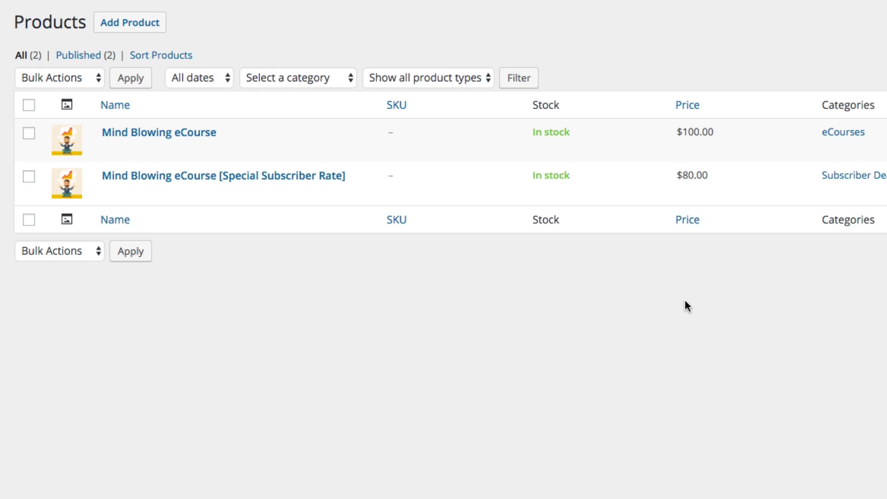
mouse_move(672, 310)
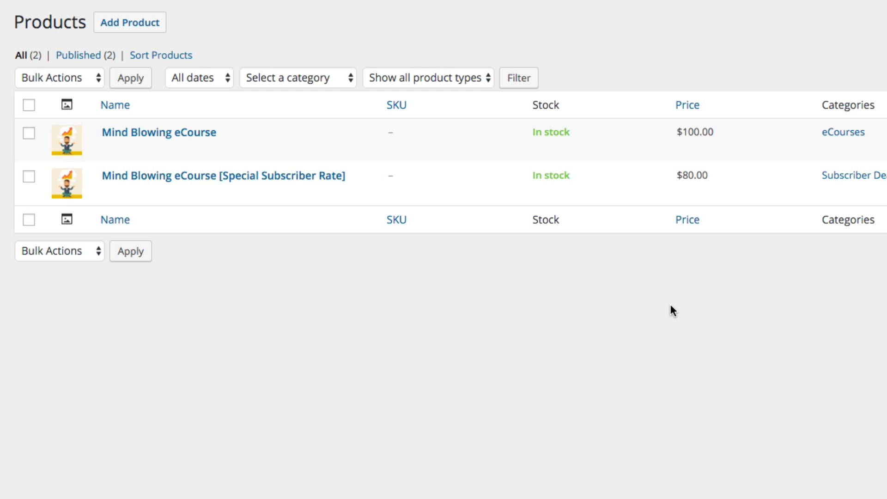
mouse_move(222, 176)
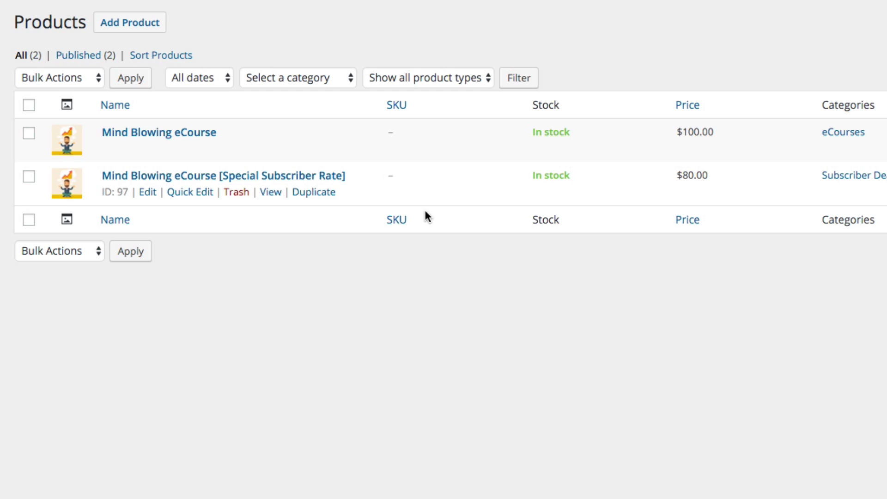
mouse_move(435, 240)
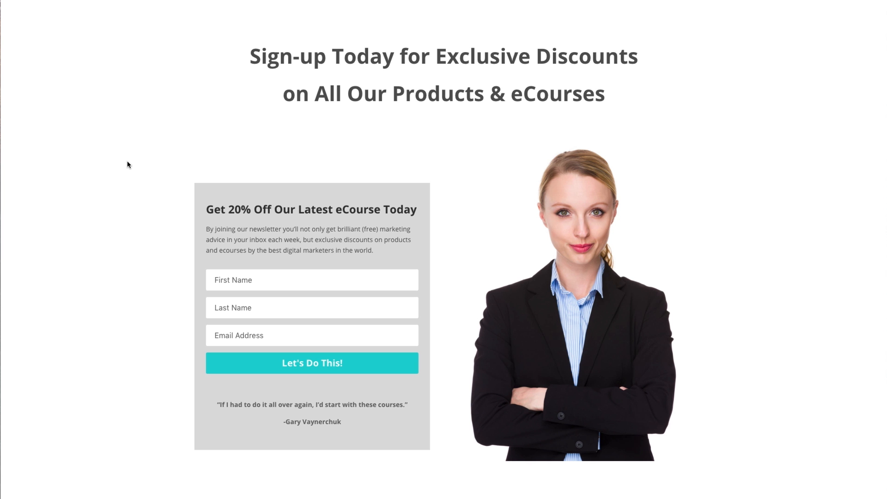
mouse_move(249, 229)
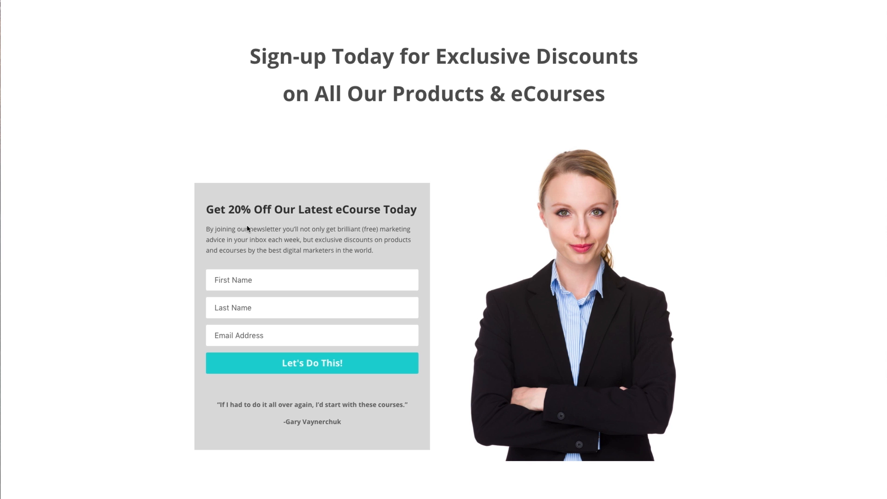
mouse_move(190, 226)
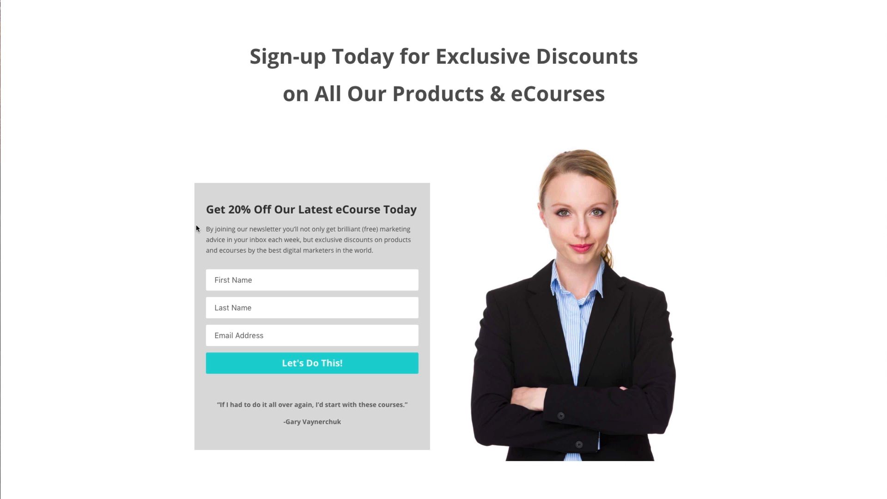
mouse_move(490, 2)
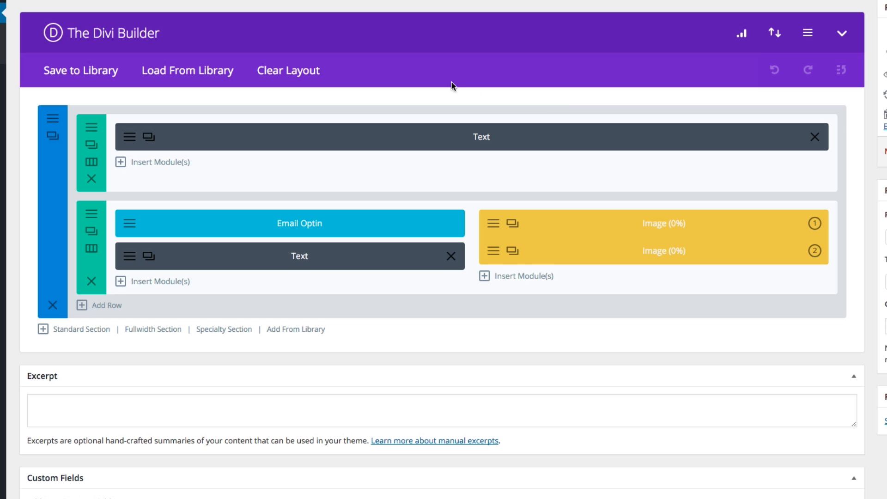
mouse_move(394, 190)
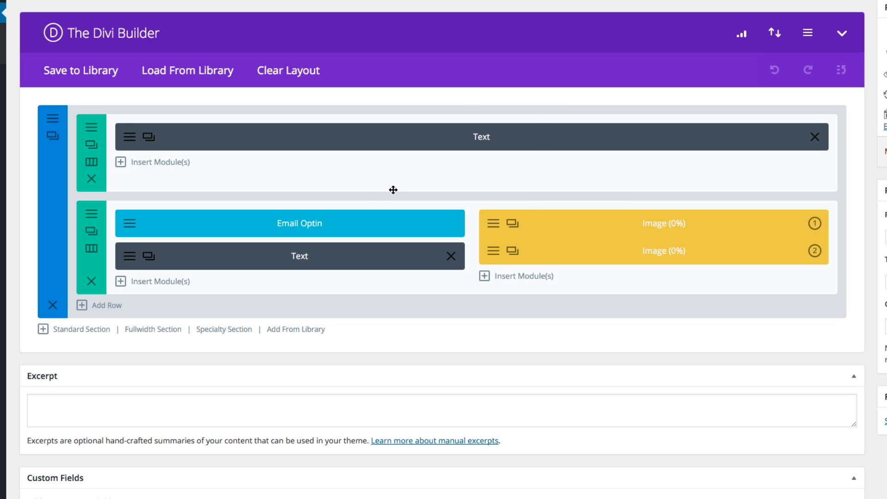
mouse_move(464, 208)
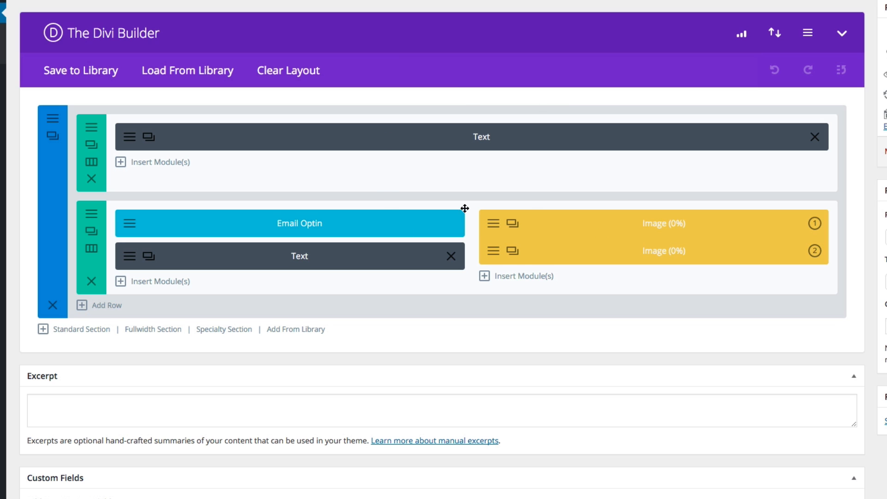
mouse_move(581, 241)
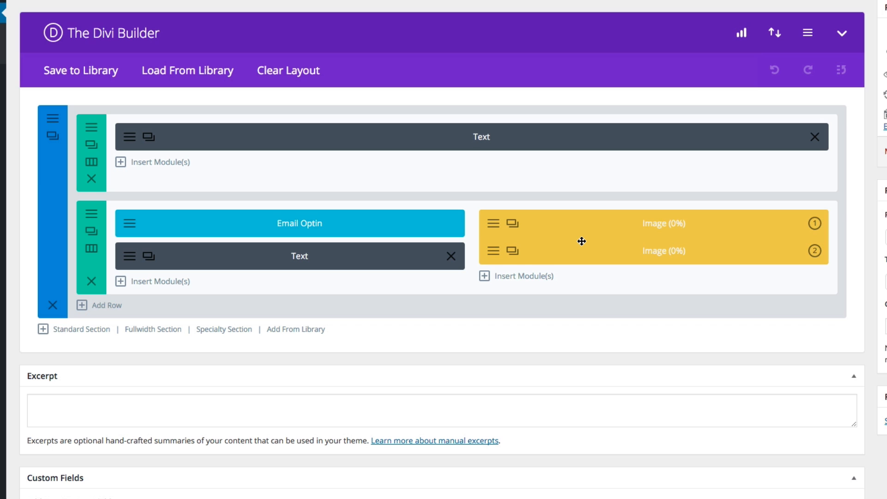
mouse_move(394, 218)
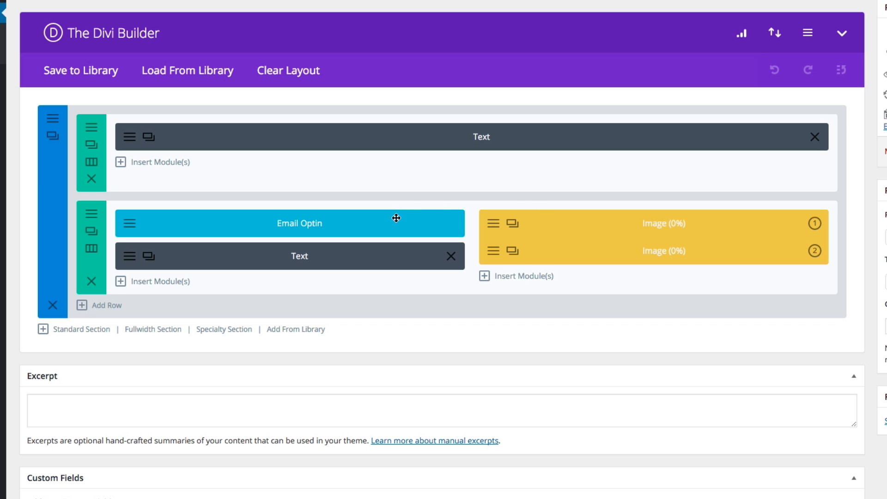
mouse_move(418, 218)
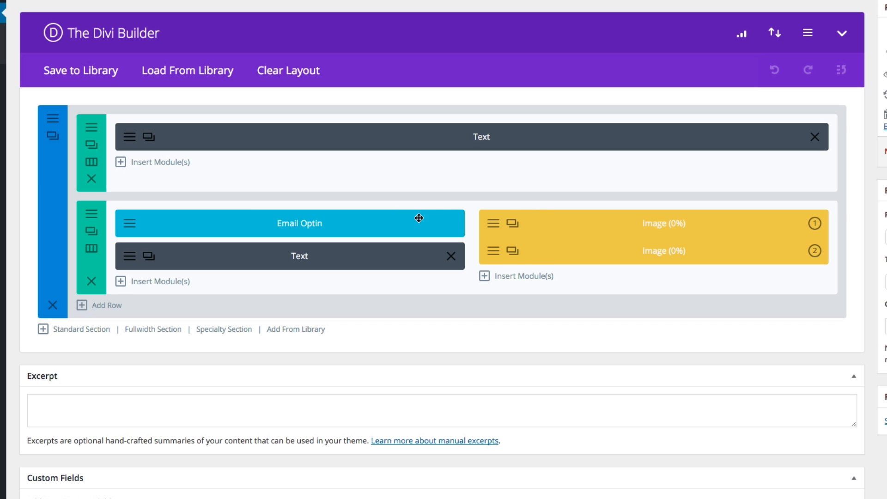
mouse_move(426, 229)
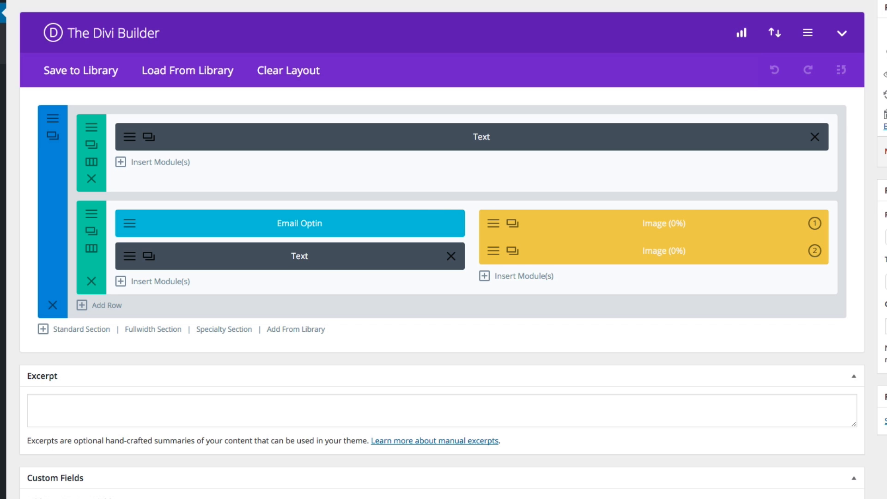
mouse_move(122, 221)
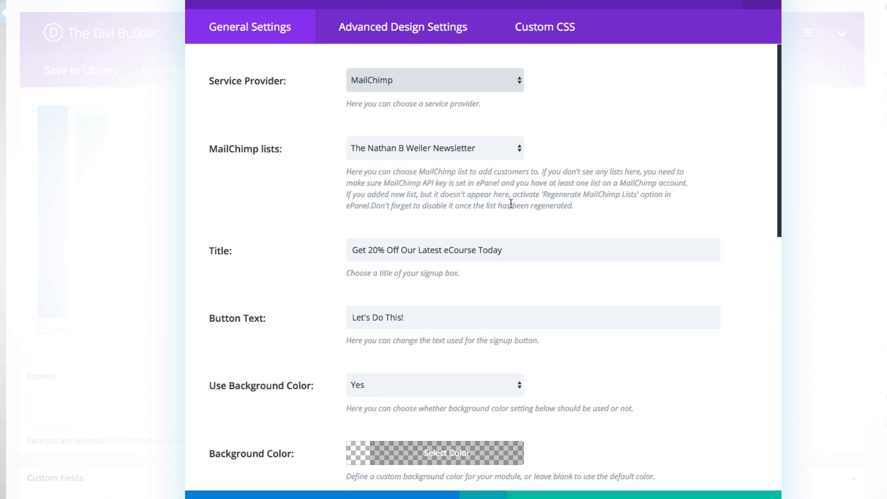
mouse_move(457, 160)
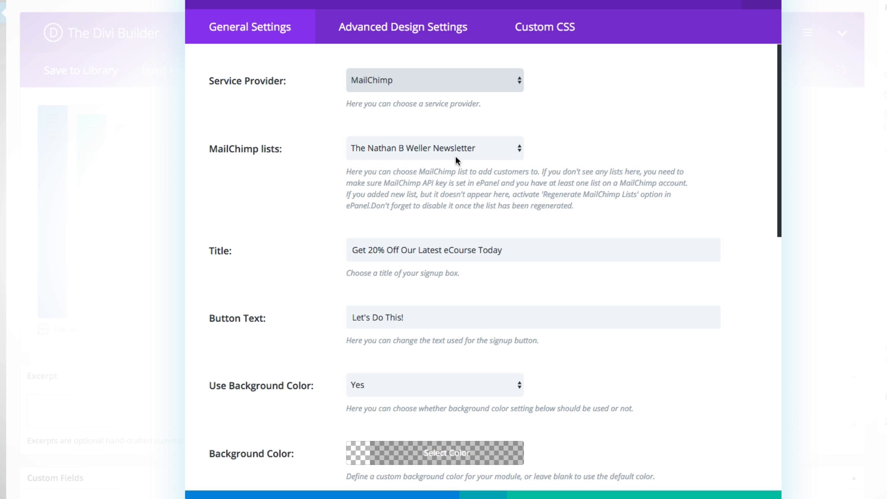
mouse_move(407, 118)
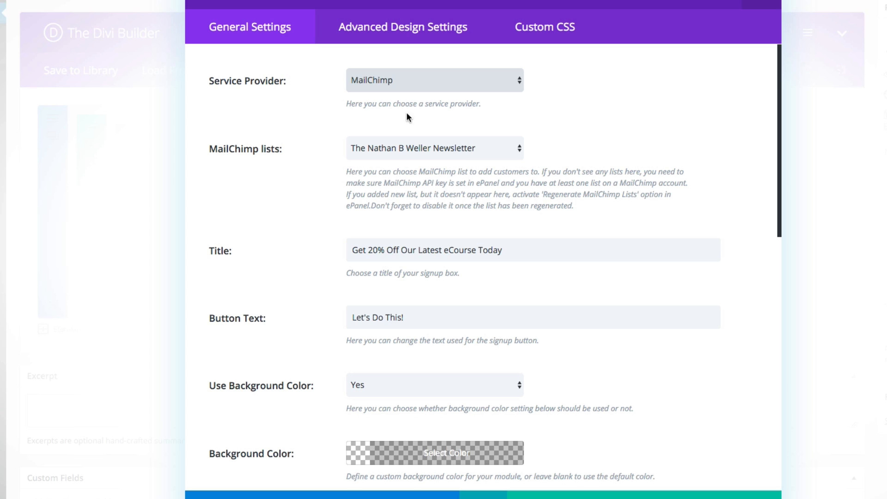
mouse_move(410, 95)
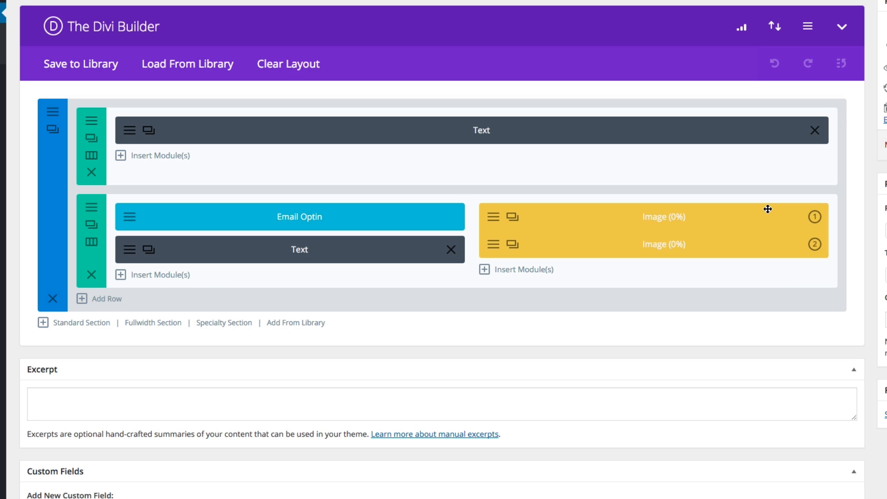
mouse_move(821, 64)
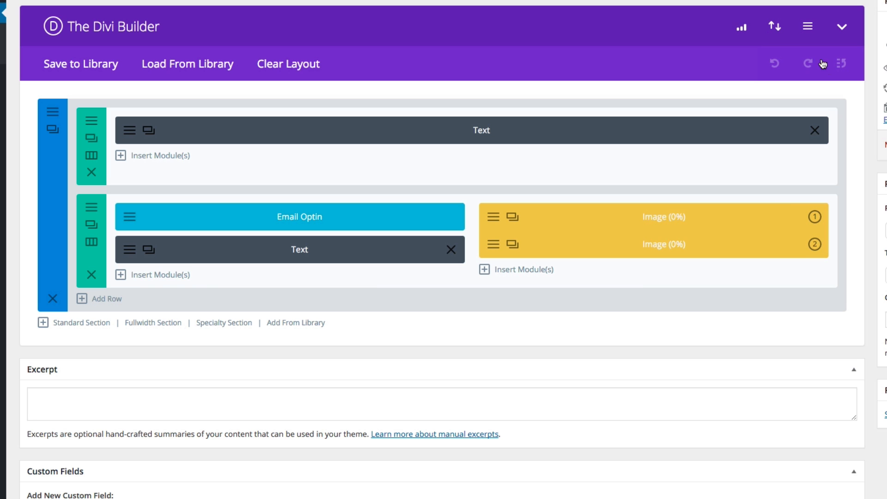
Open the Divi Builder Settings panel with its split-test tracking options
left_click(807, 25)
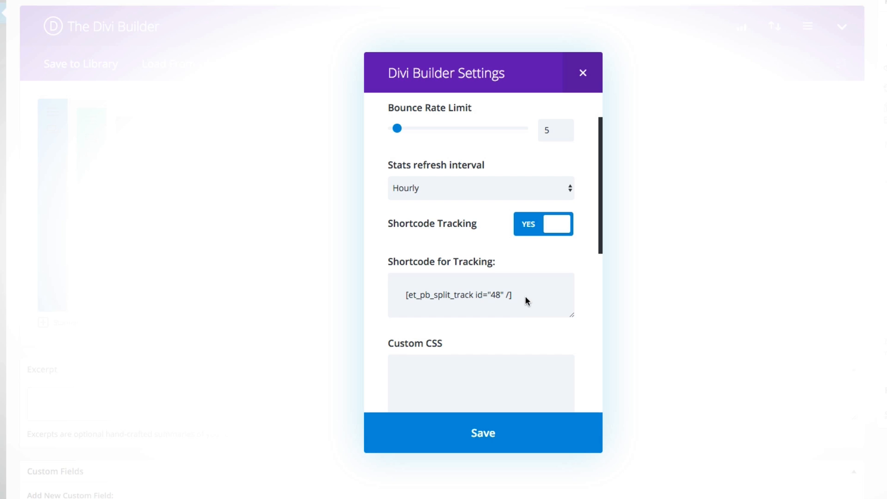
Copy the tracking shortcode from Divi Builder Settings and close the panel
triple_click(458, 296)
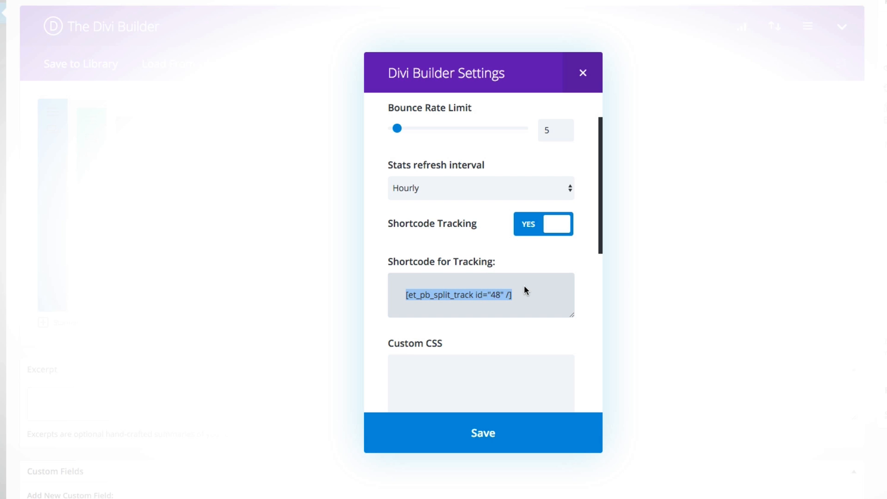
mouse_move(518, 294)
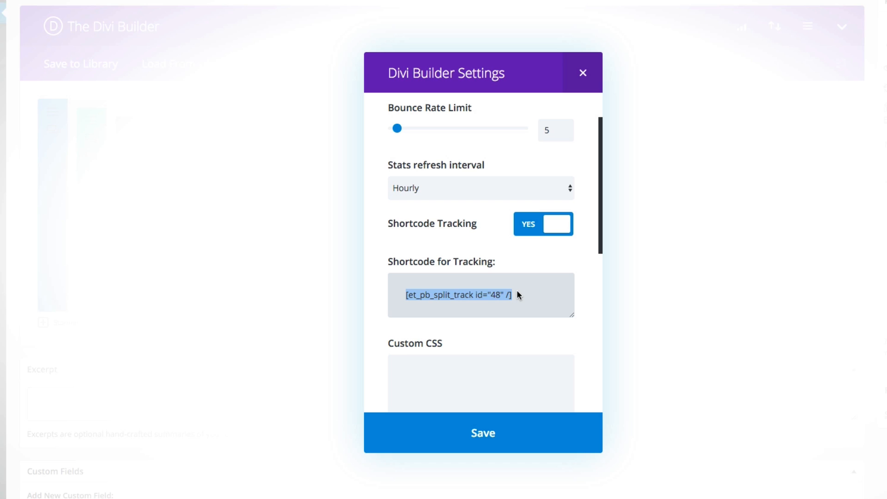
scroll("down", 3)
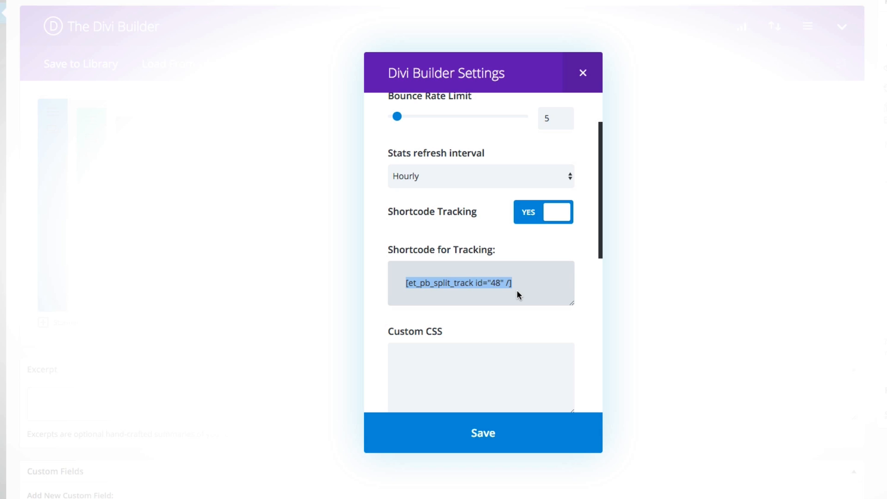
mouse_move(521, 296)
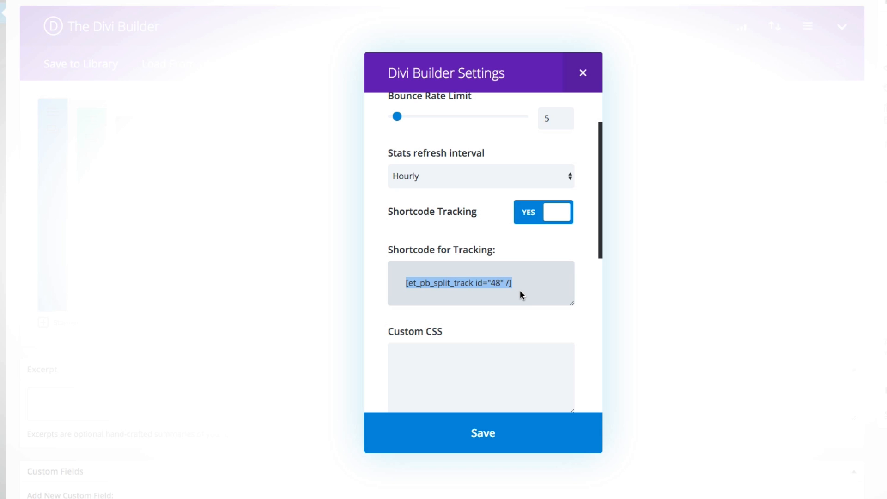
mouse_move(496, 277)
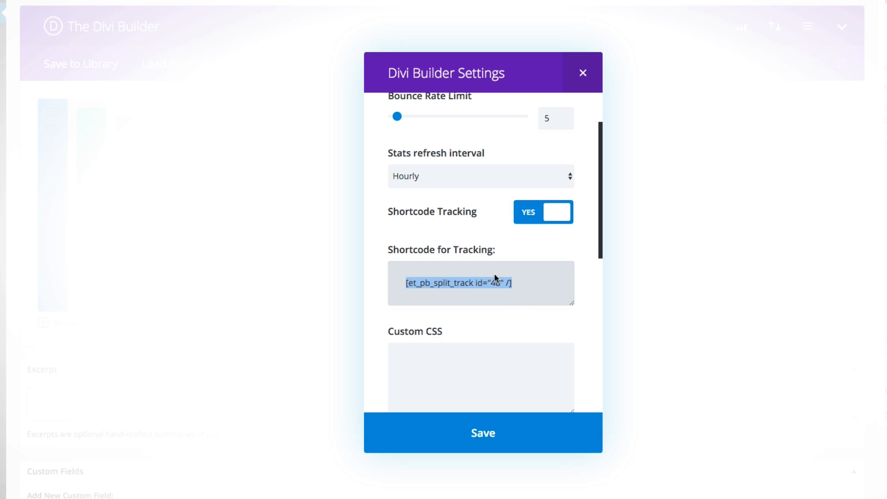
mouse_move(584, 74)
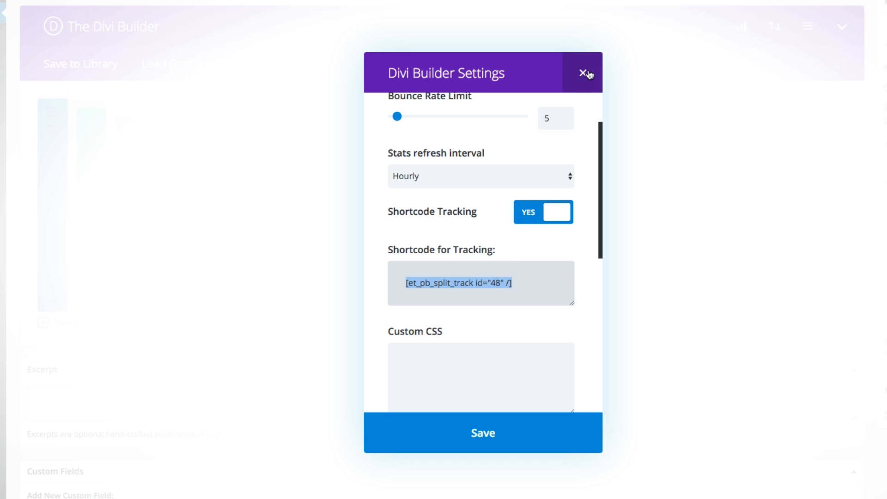
left_click(582, 73)
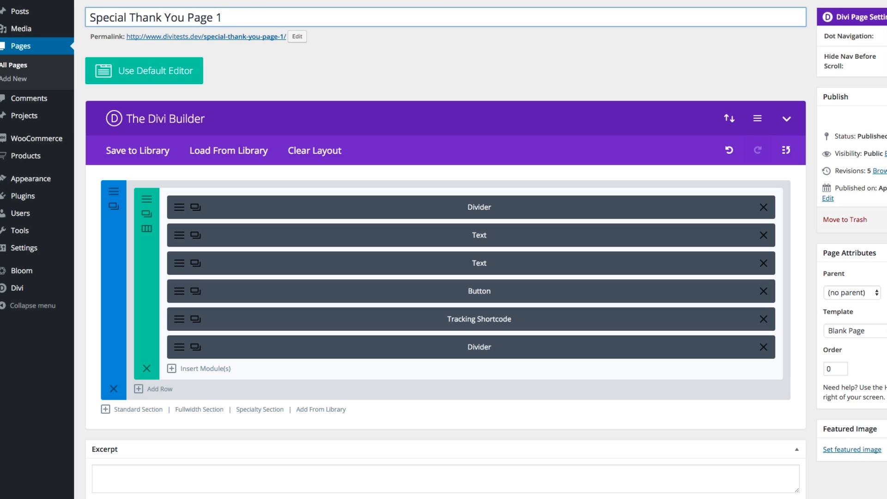
mouse_move(354, 83)
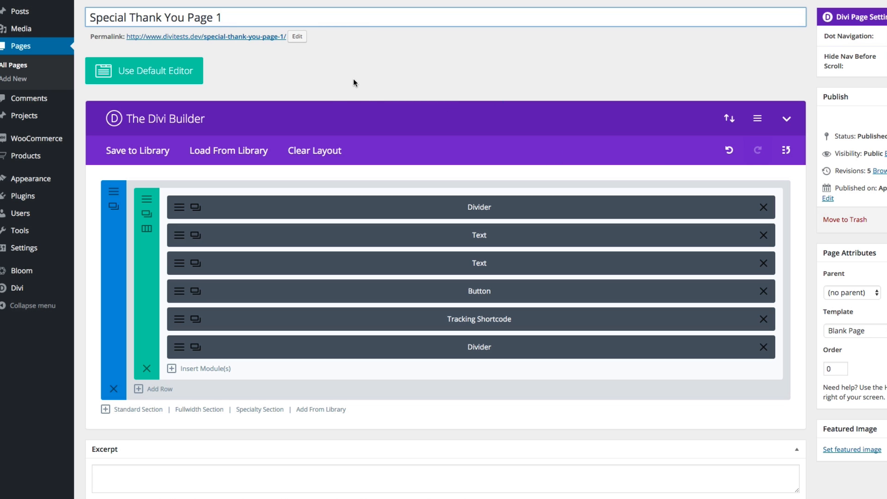
mouse_move(337, 67)
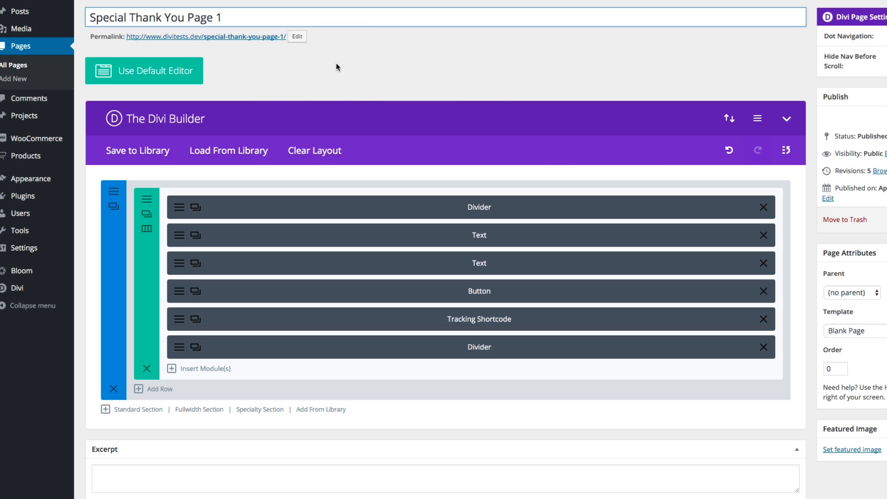
mouse_move(360, 60)
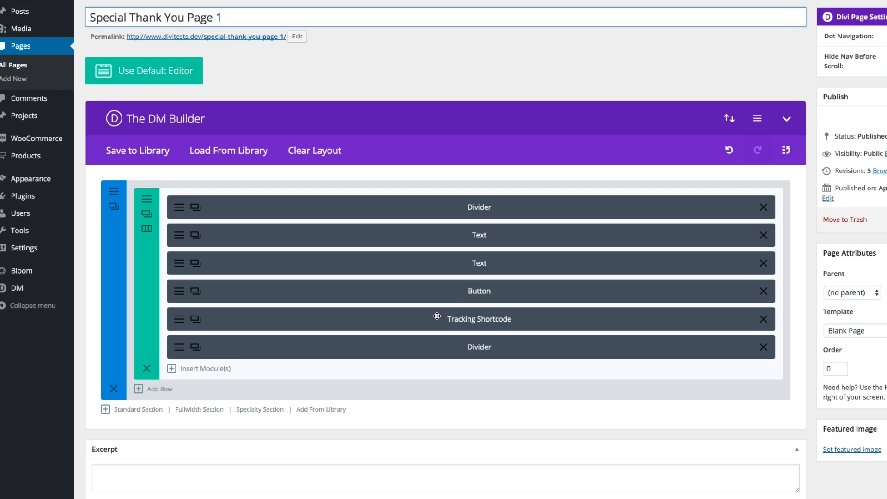
mouse_move(181, 324)
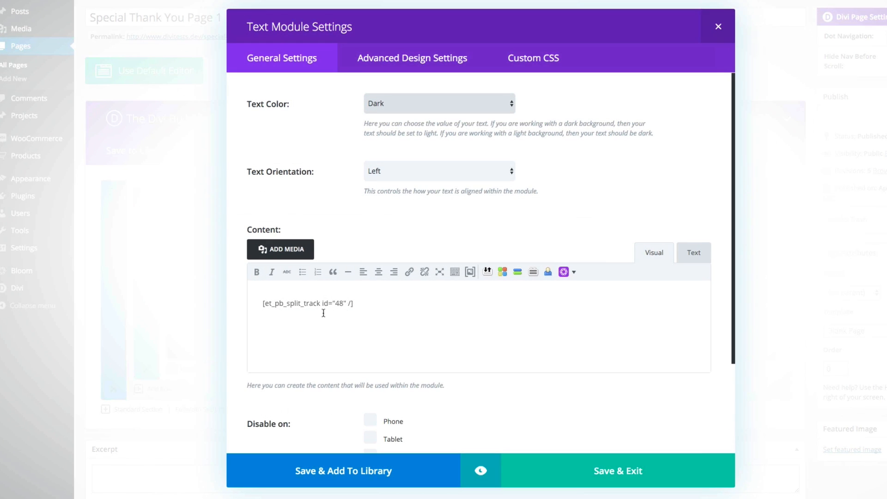
mouse_move(633, 467)
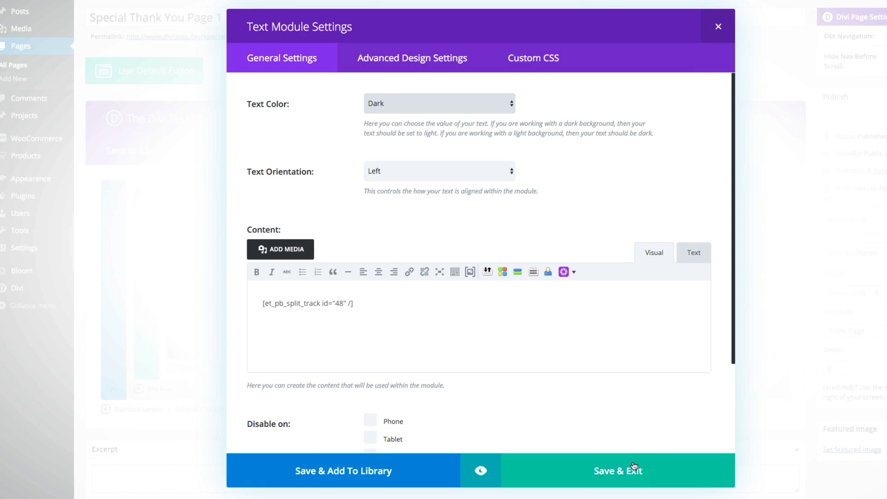
Review the Tracking Shortcode module containing [et_pb_split_track id="48" /]
scroll("down", 3)
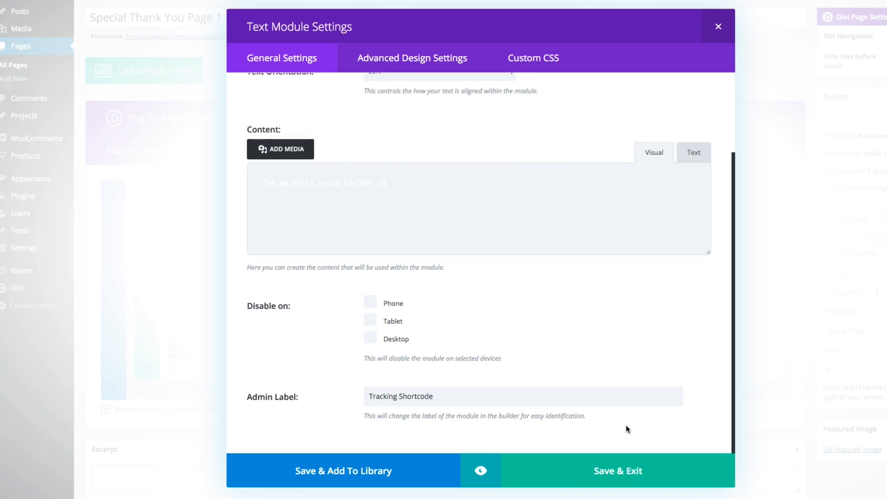
left_click(618, 470)
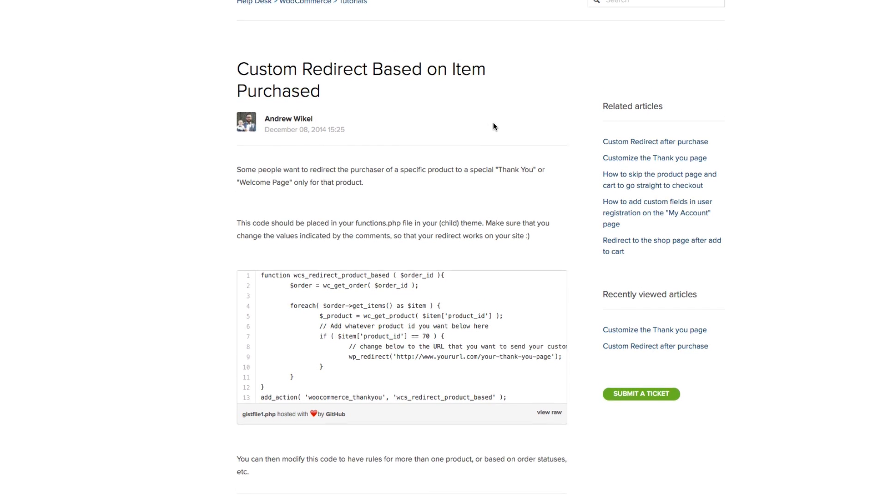
Scroll through the 'Custom Redirect Based on Item Purchased' article's redirect code
scroll("down", 3)
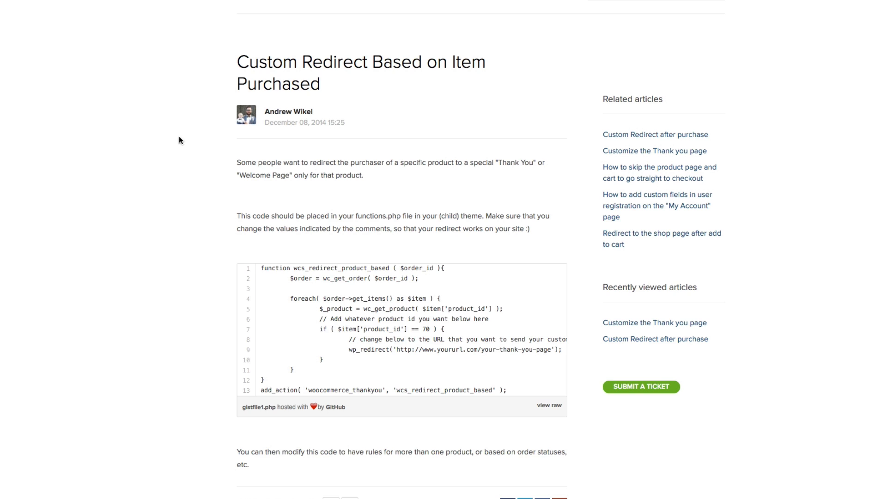
scroll("down", 3)
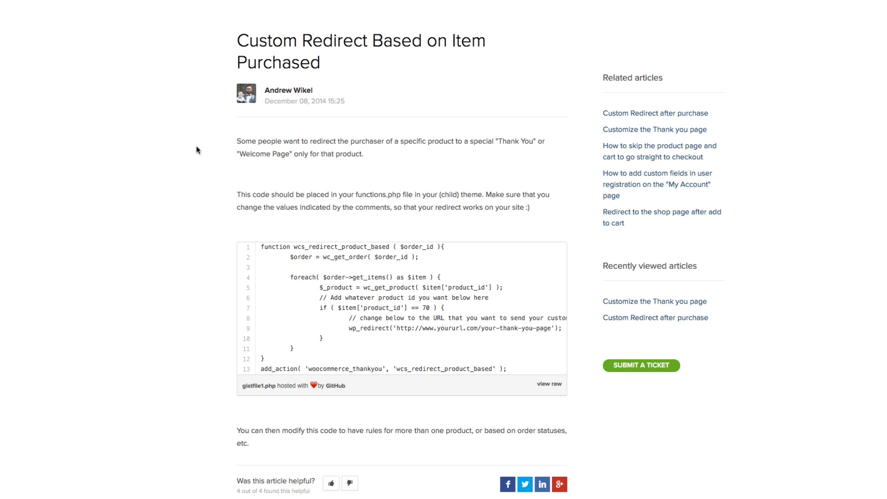
scroll("down", 3)
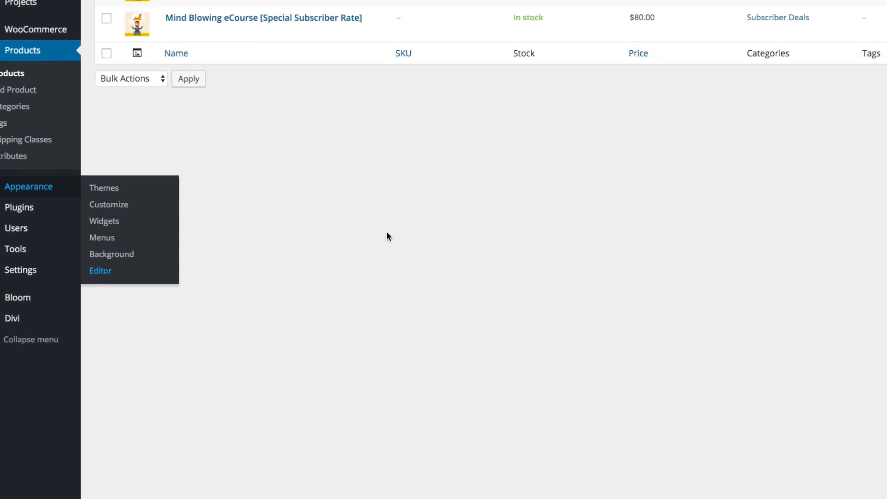
Open Appearance > Editor for the Divi Tester child theme
left_click(100, 270)
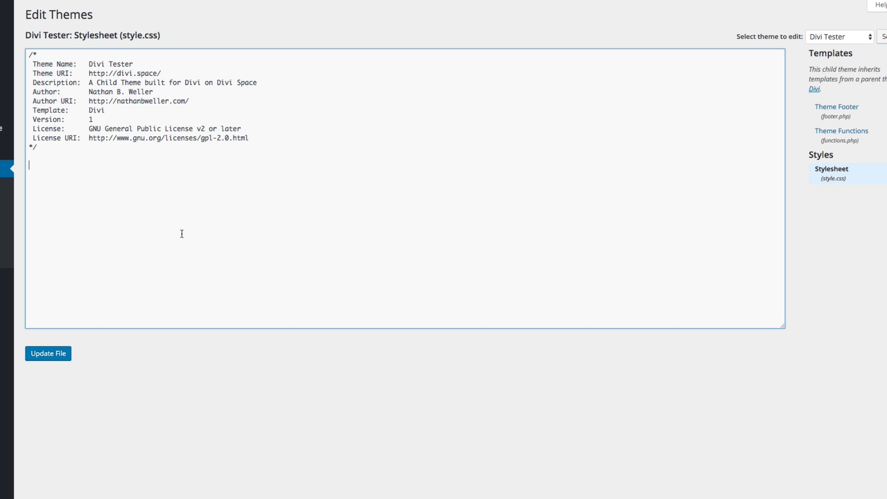
mouse_move(842, 137)
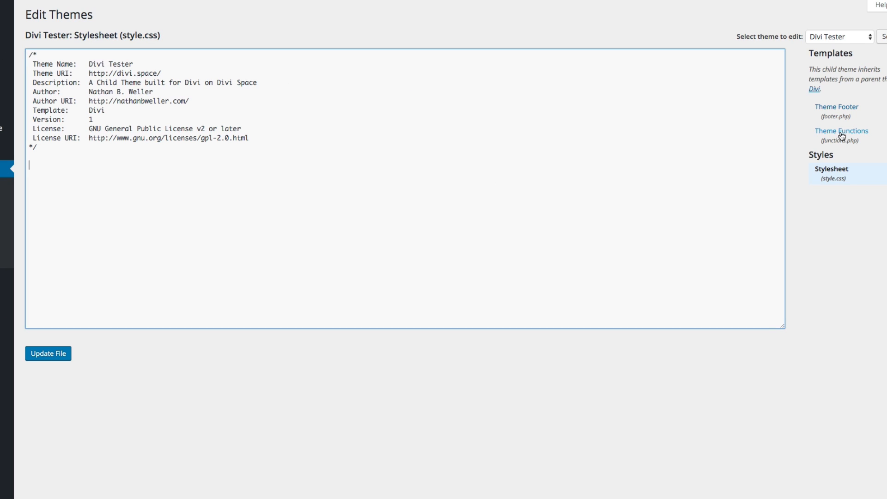
Open functions.php and highlight the redirect code sending product 97 buyers to the thank-you page
left_click(841, 131)
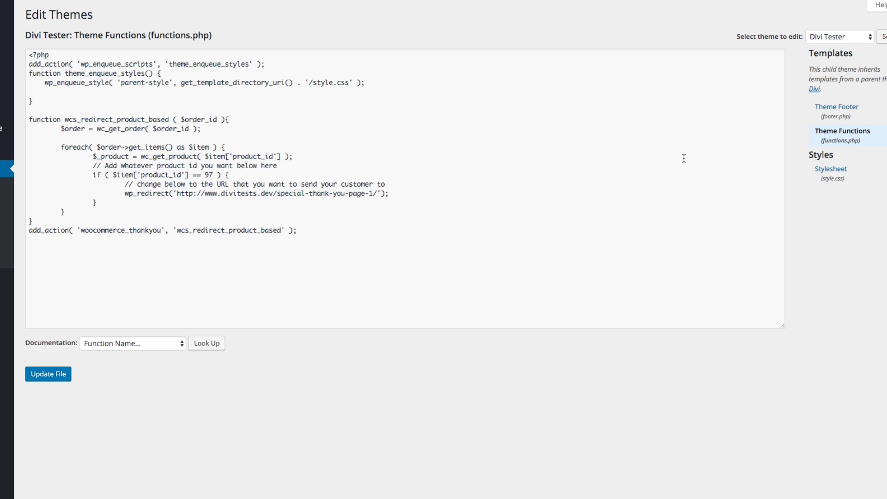
left_click_drag(29, 119, 298, 230)
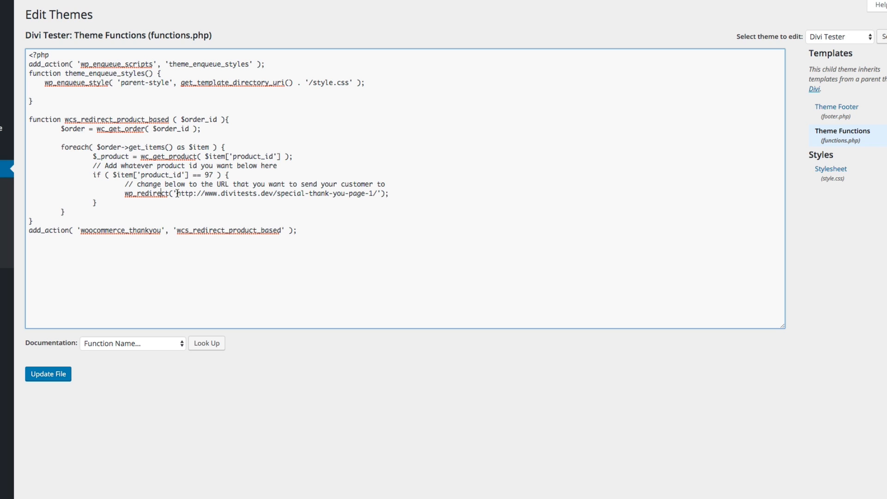
left_click_drag(177, 193, 376, 193)
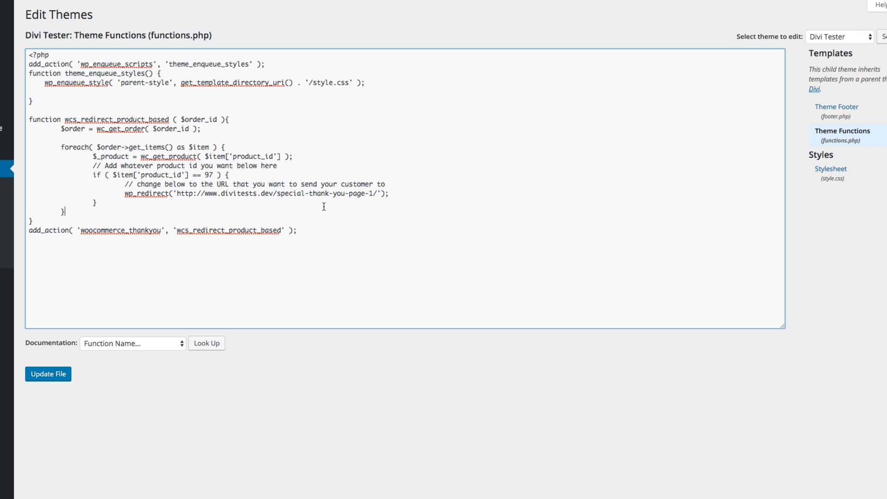
mouse_move(55, 374)
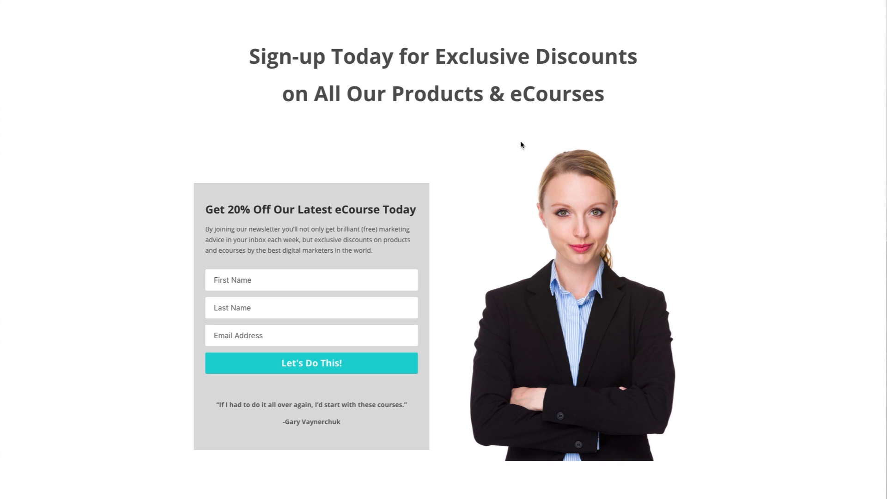
mouse_move(517, 205)
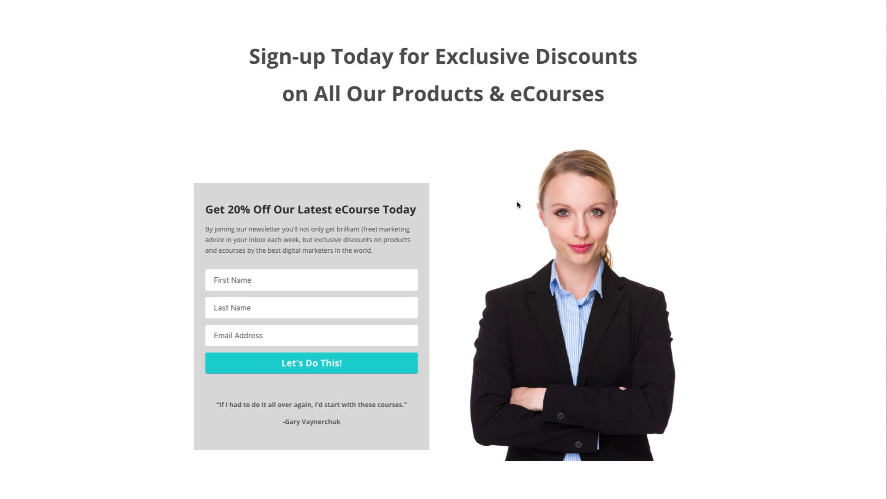
mouse_move(521, 202)
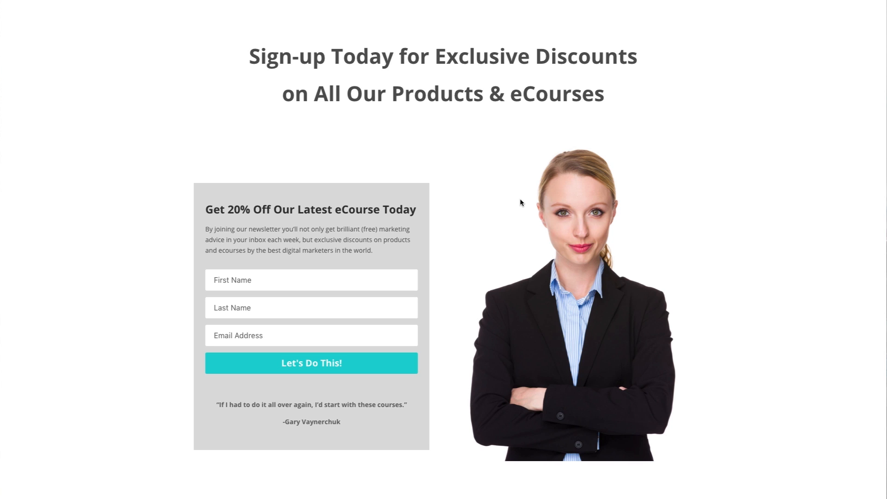
mouse_move(529, 203)
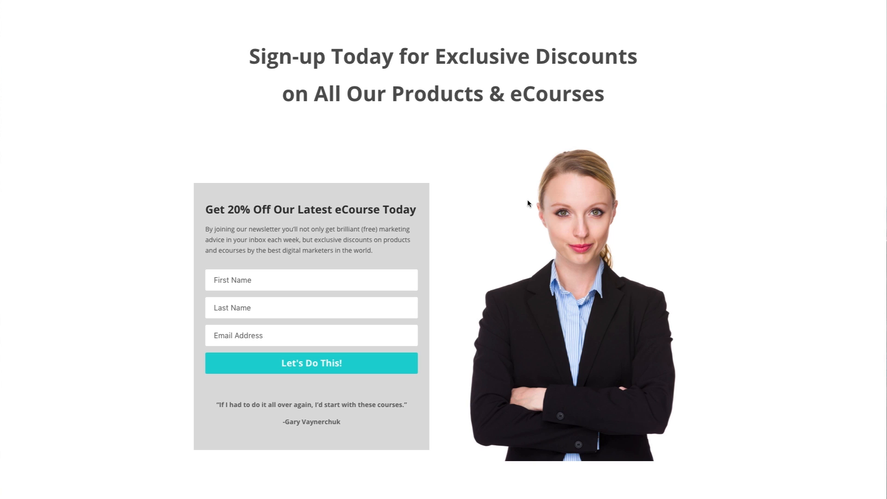
mouse_move(544, 176)
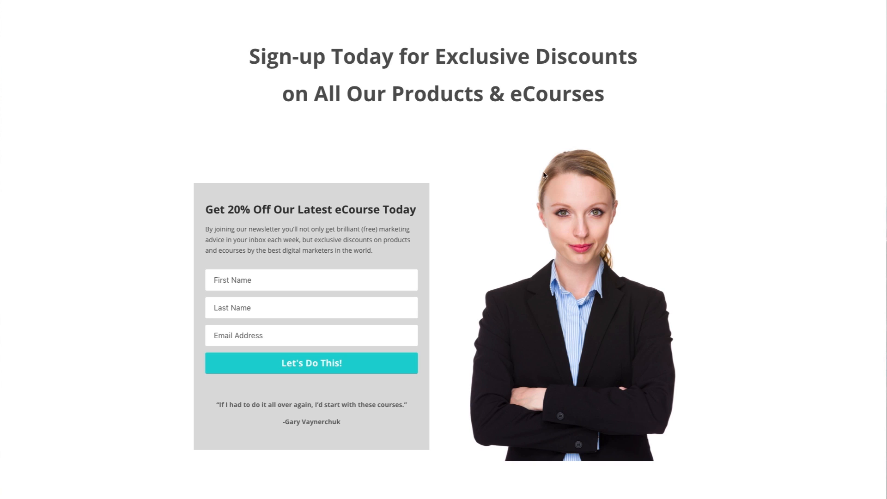
mouse_move(536, 174)
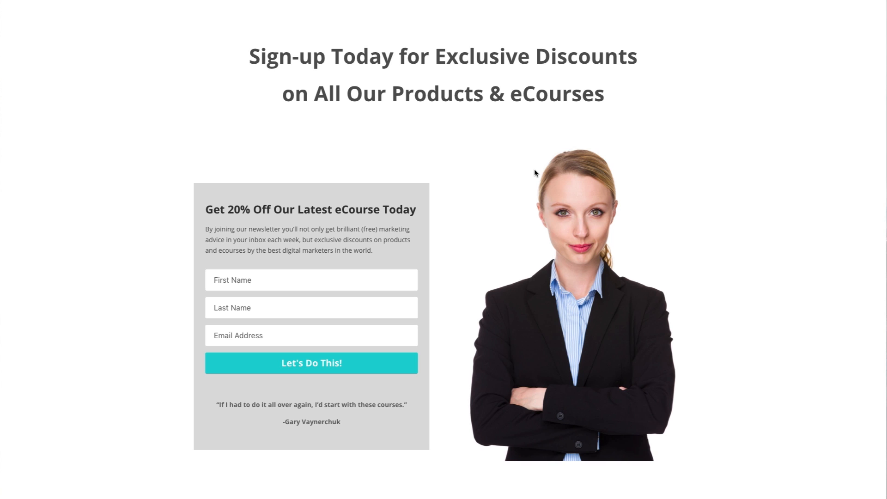
mouse_move(532, 173)
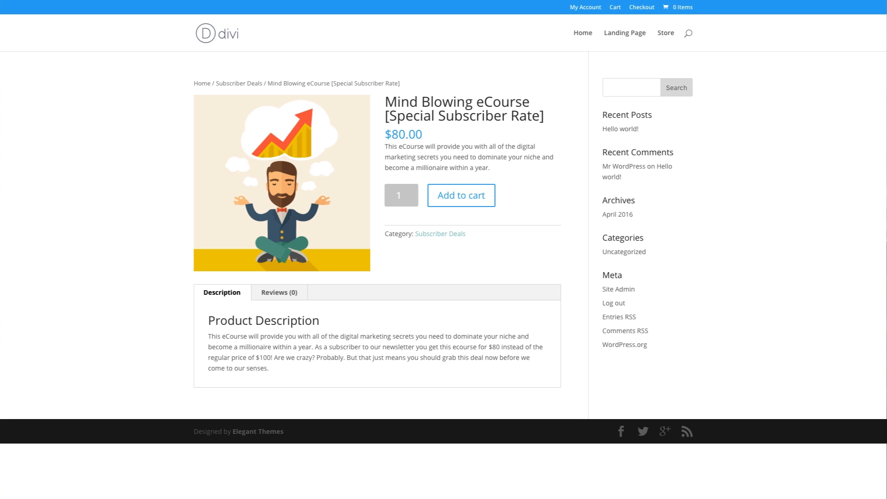
mouse_move(578, 253)
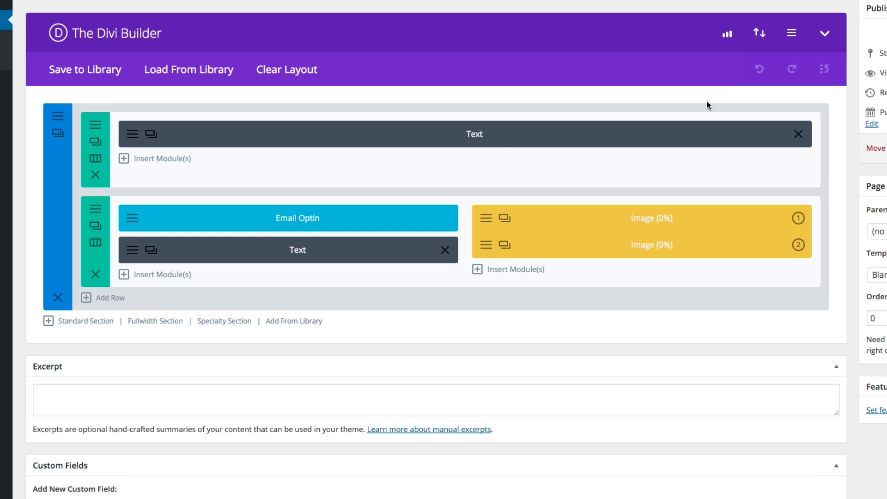
mouse_move(727, 34)
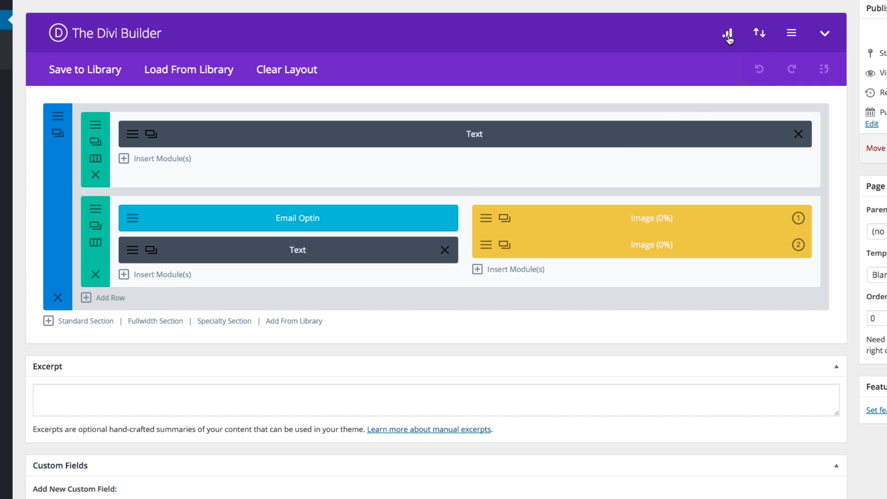
mouse_move(728, 32)
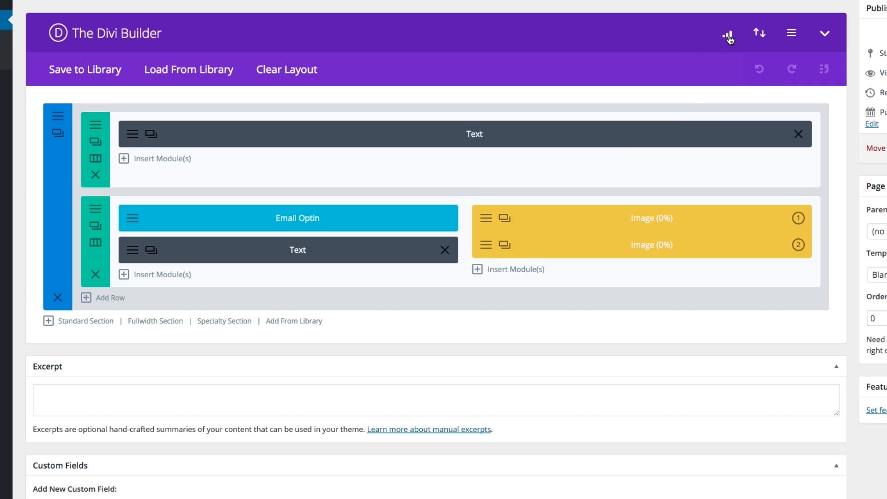
Open Split Testing Statistics for the landing page's image test
left_click(729, 34)
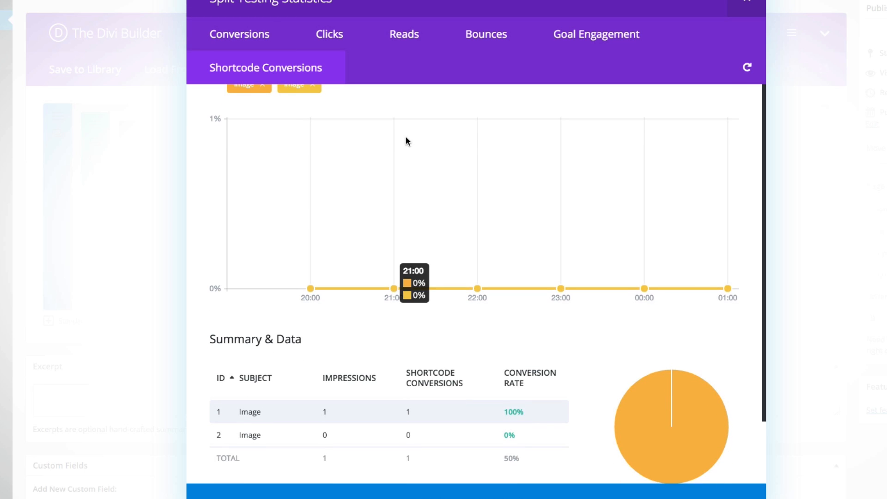
mouse_move(627, 246)
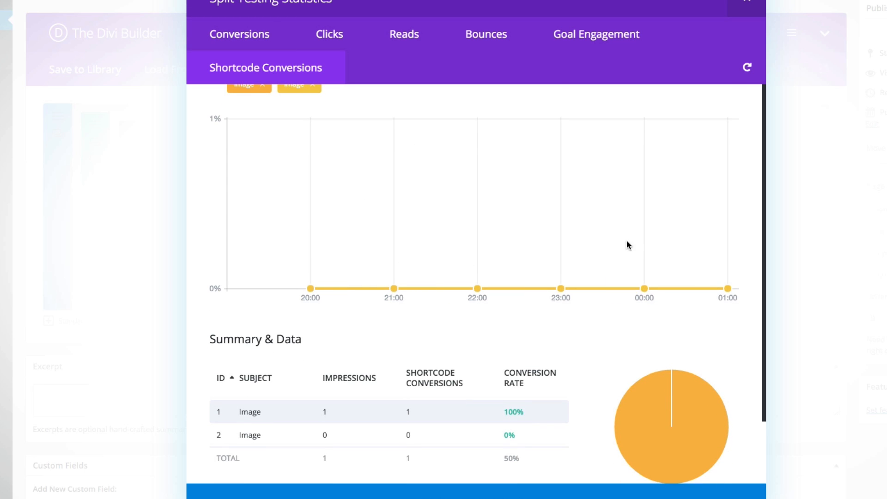
Scroll to the Shortcode Conversions summary showing 50% total rate and pie chart
scroll("down", 3)
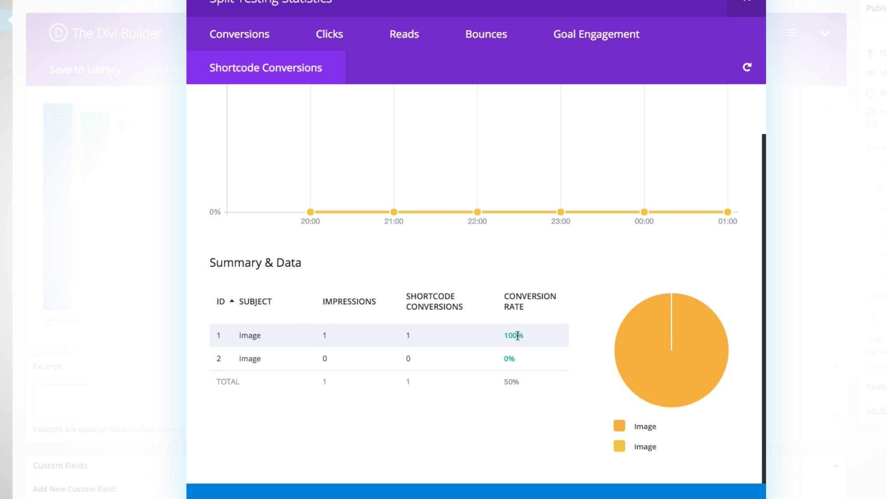
mouse_move(254, 343)
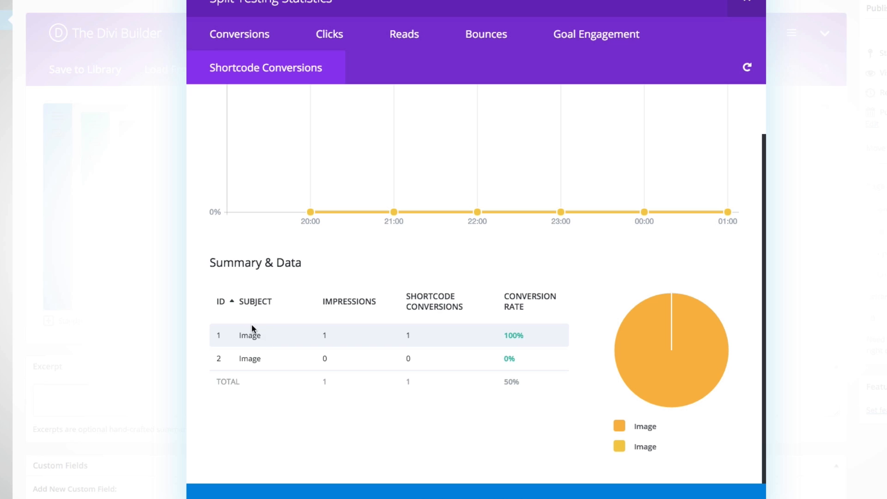
mouse_move(429, 305)
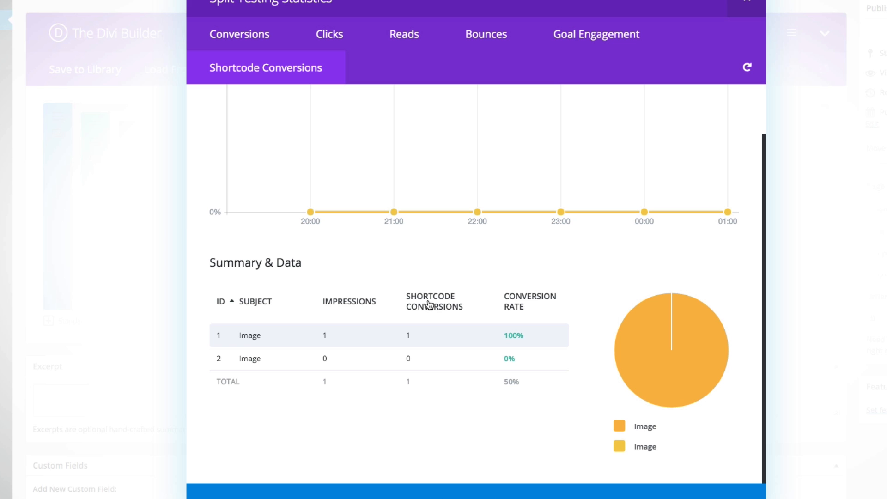
mouse_move(427, 305)
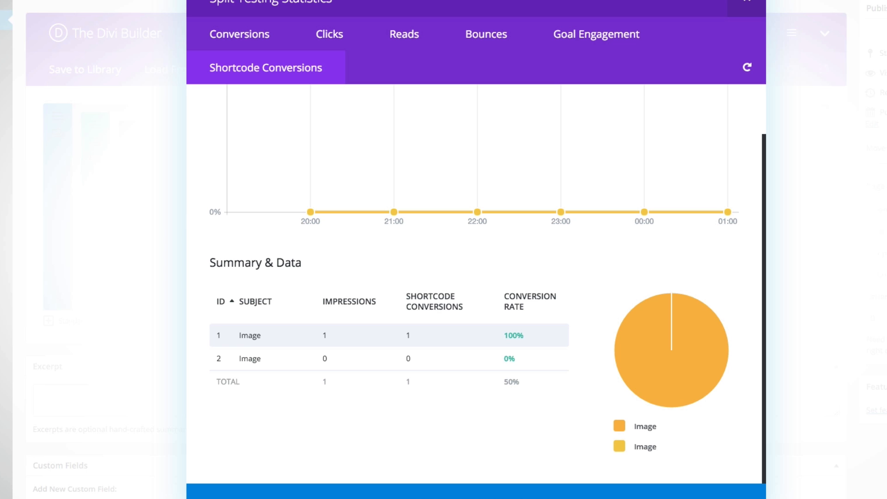